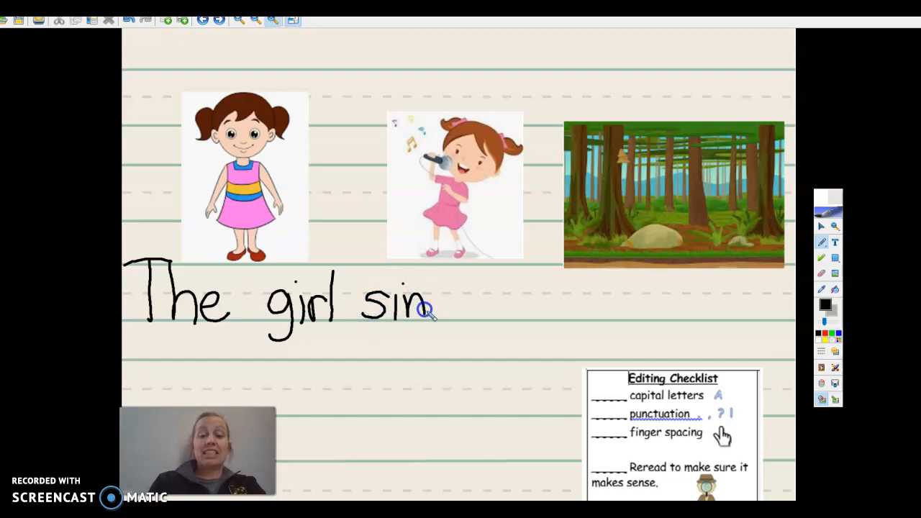
Handwrite 'sings in the' and begin the 'w' of 'woods' on the ruled line.
{"action": "left_click_drag", "start_coordinate": [428, 302], "coordinate": [461, 331]}
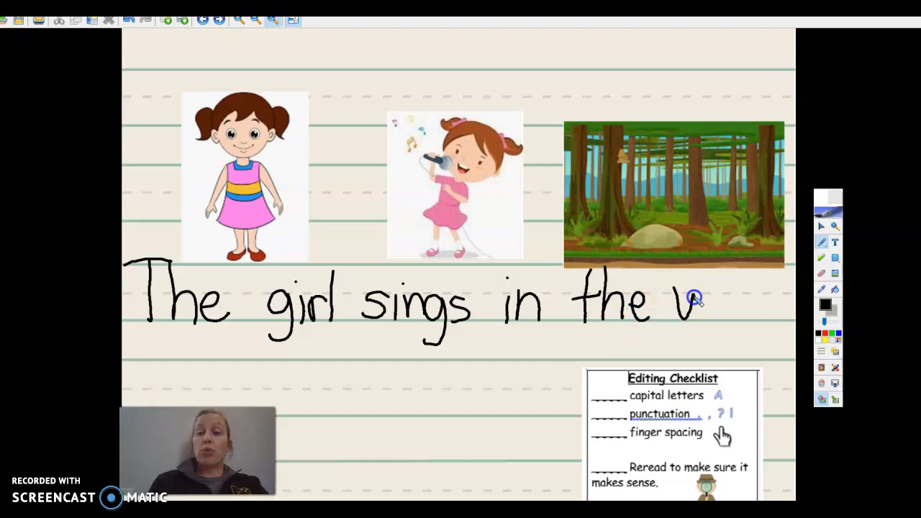
{"action": "left_click_drag", "start_coordinate": [694, 298], "coordinate": [784, 314]}
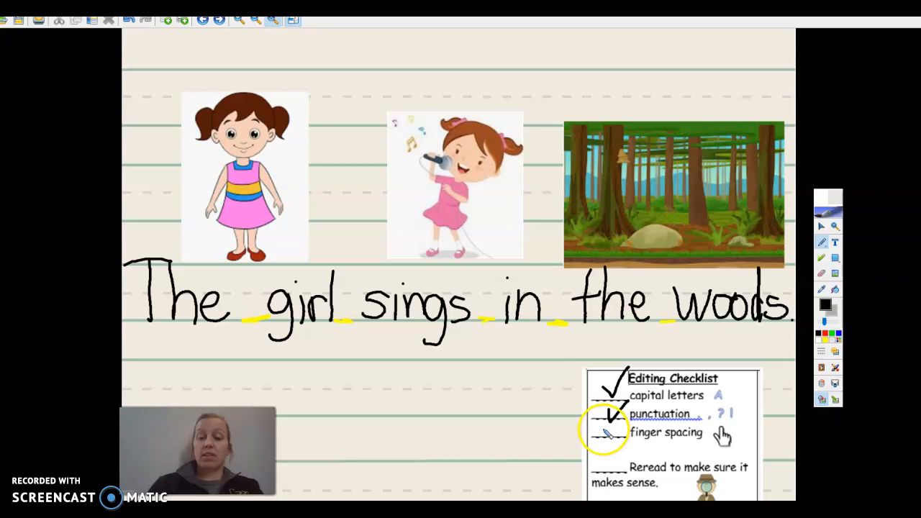
Draw a check mark beside the finger spacing item on the editing checklist.
{"action": "left_click", "coordinate": [610, 412]}
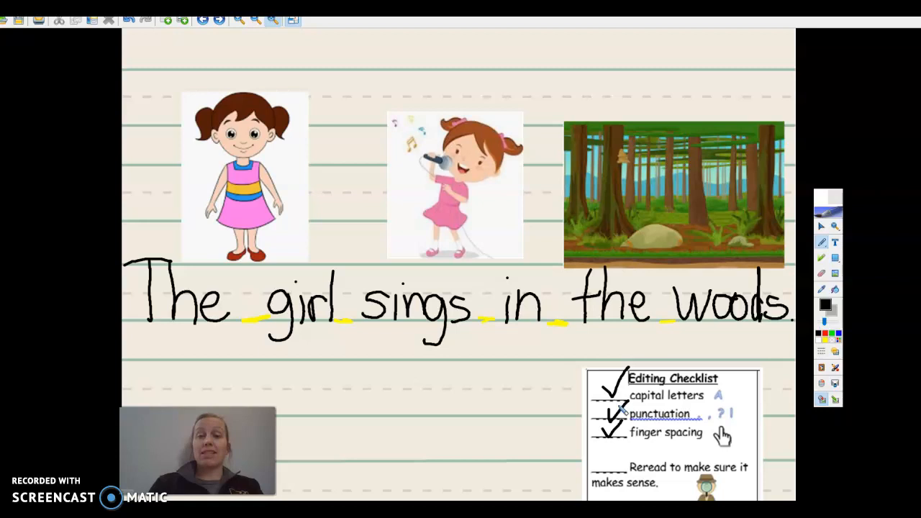